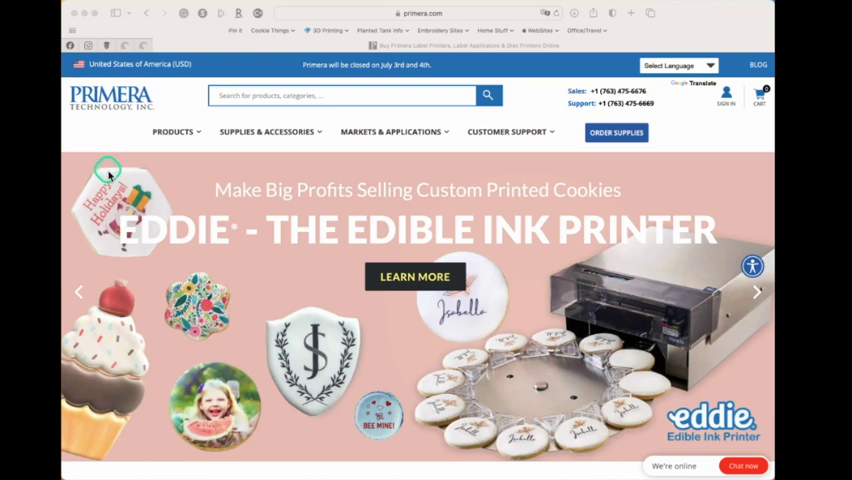
mouse_move(342, 160)
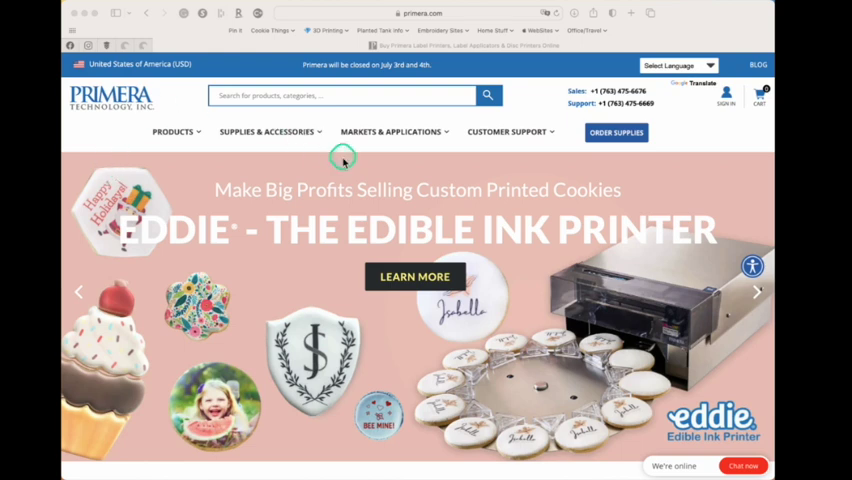
mouse_move(487, 208)
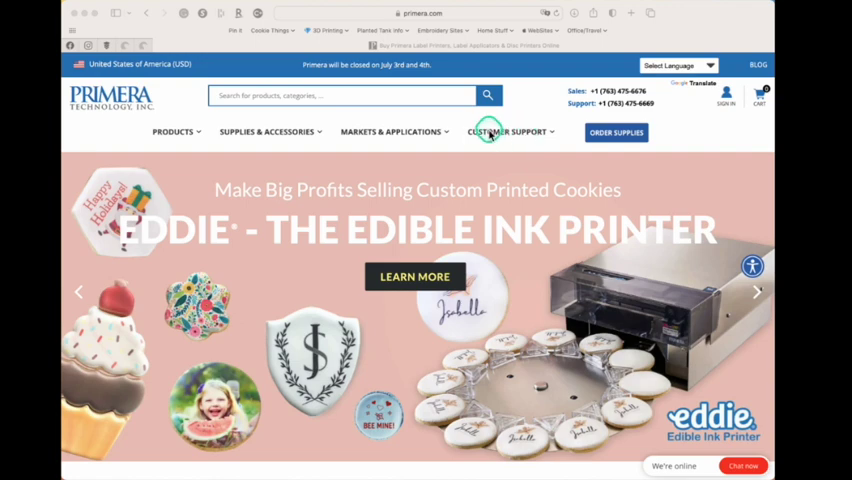
Go to Customer Support > Current Products and scroll to Label Products.
left_click(507, 131)
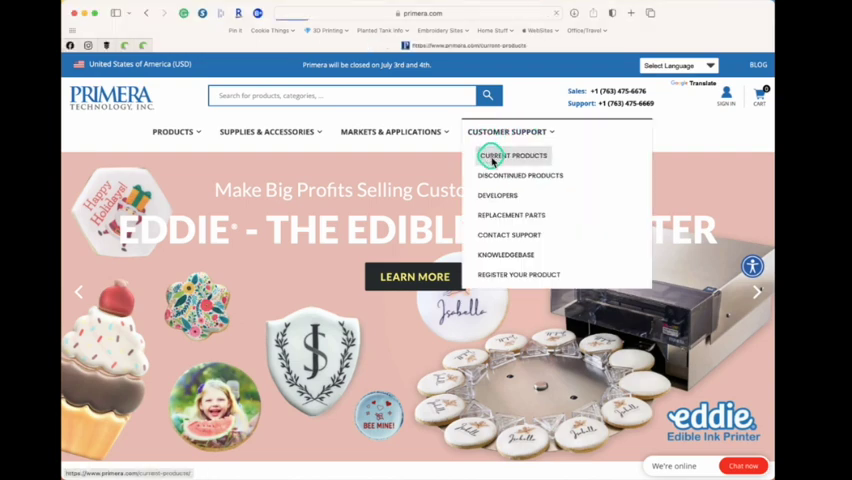
left_click(513, 155)
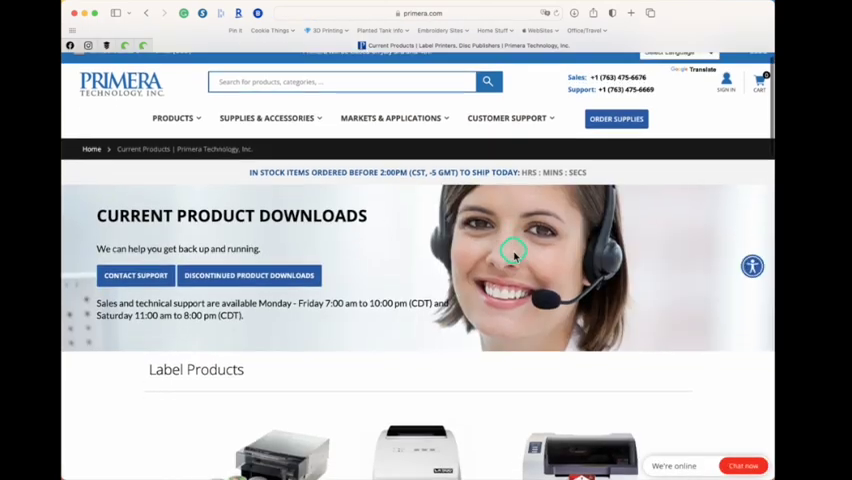
scroll("down", 3)
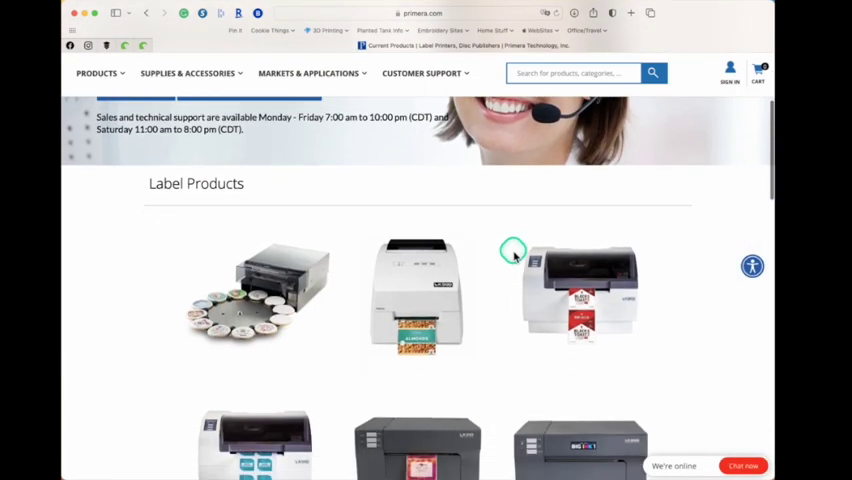
mouse_move(255, 290)
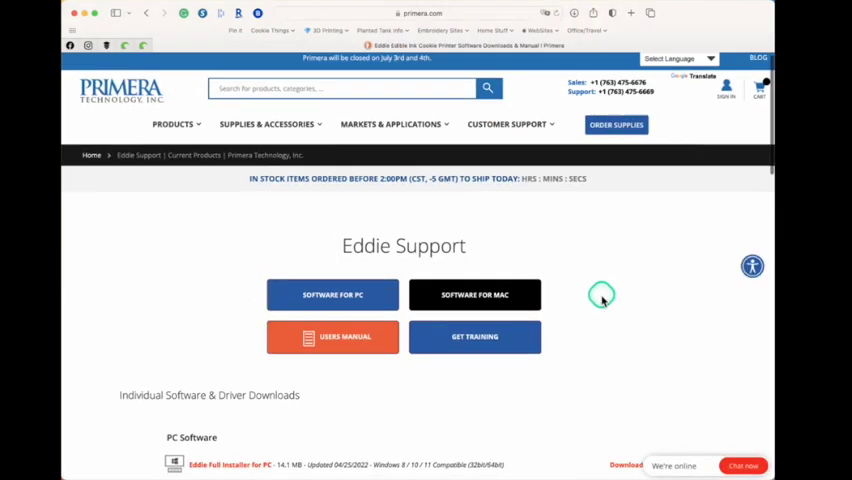
scroll("down", 3)
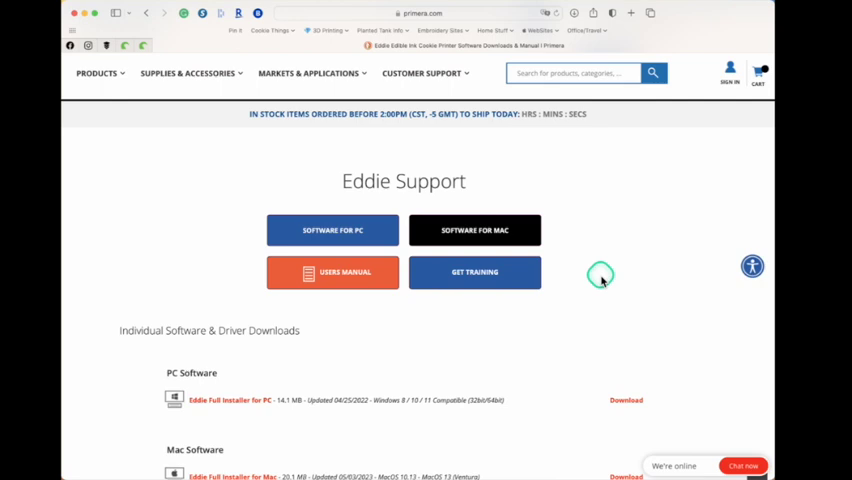
scroll("down", 3)
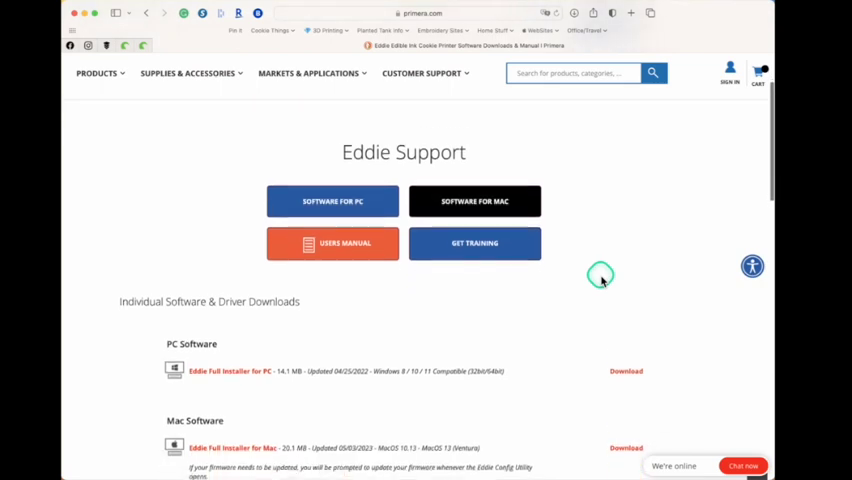
scroll("down", 3)
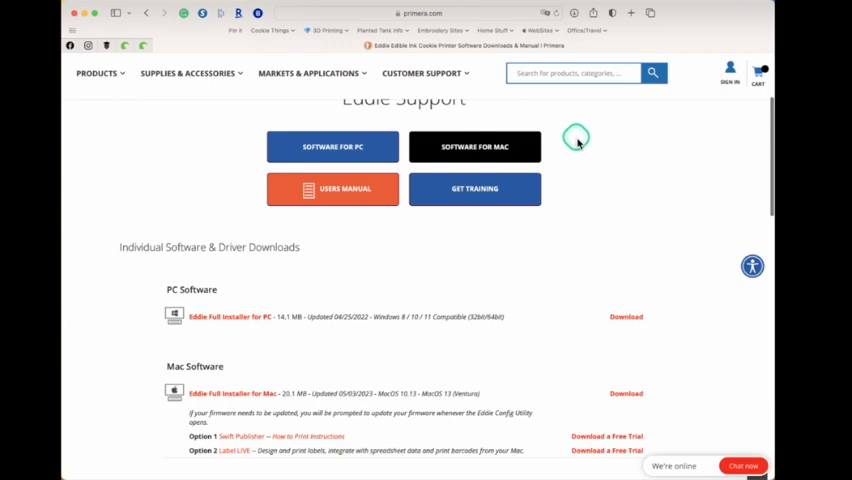
mouse_move(575, 162)
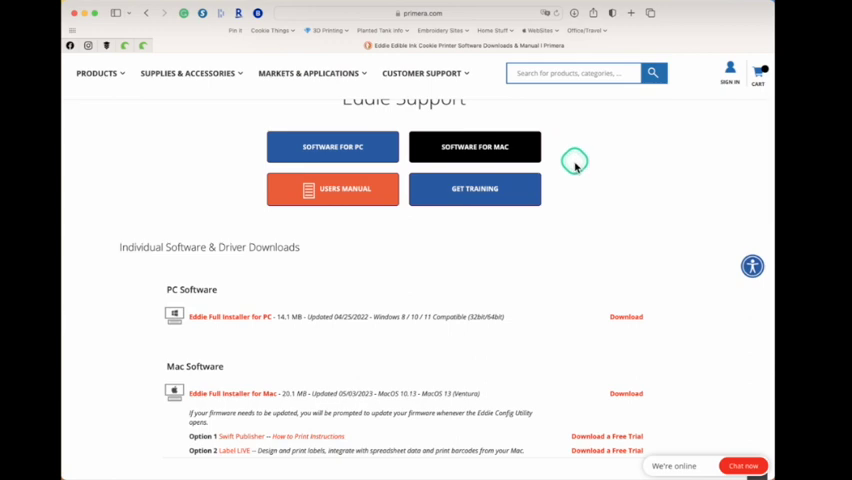
scroll("down", 3)
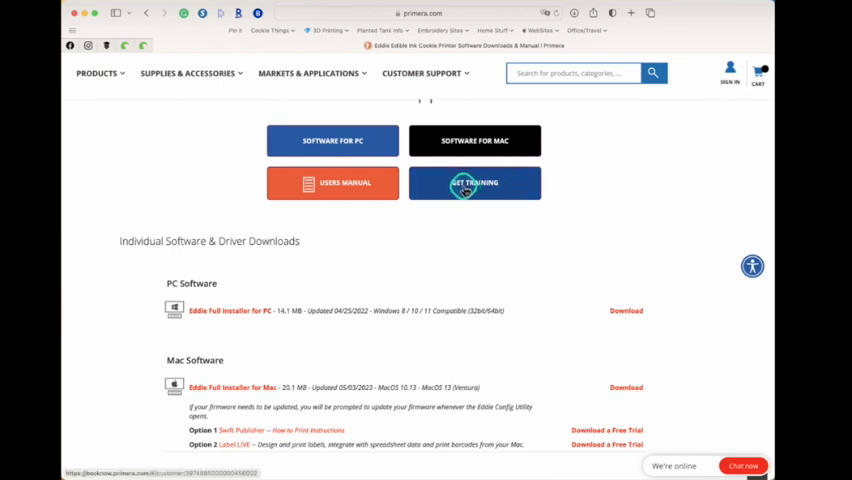
mouse_move(590, 207)
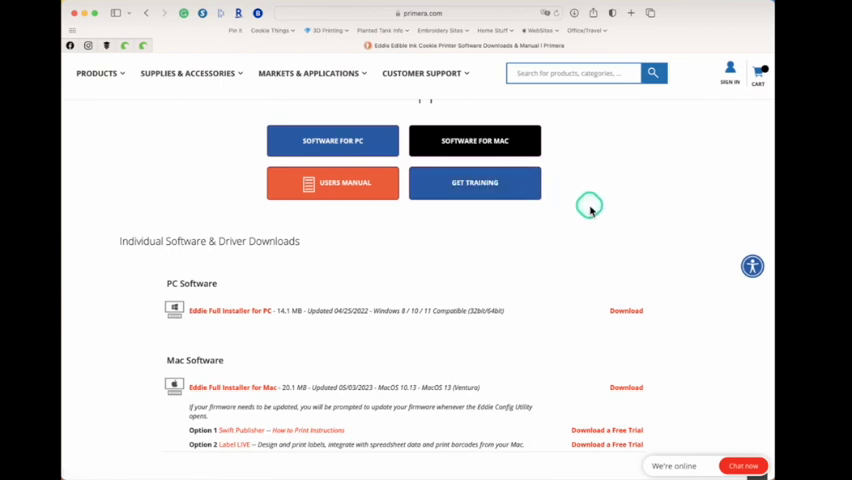
scroll("down", 3)
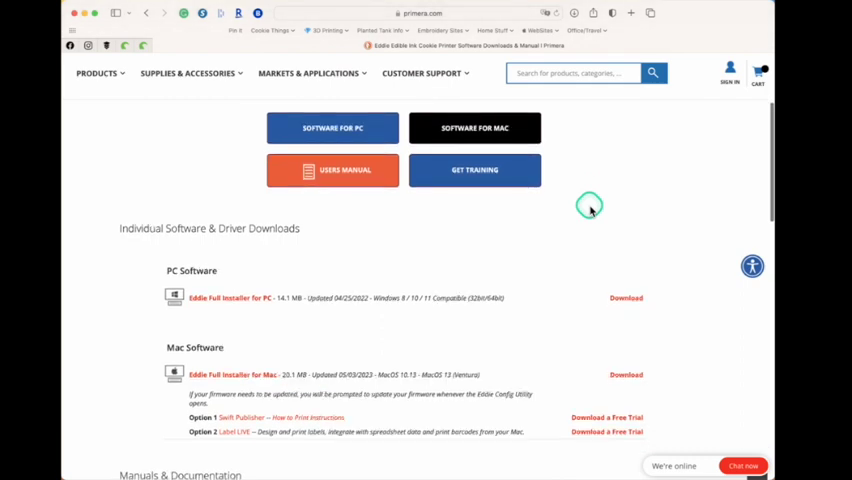
scroll("down", 3)
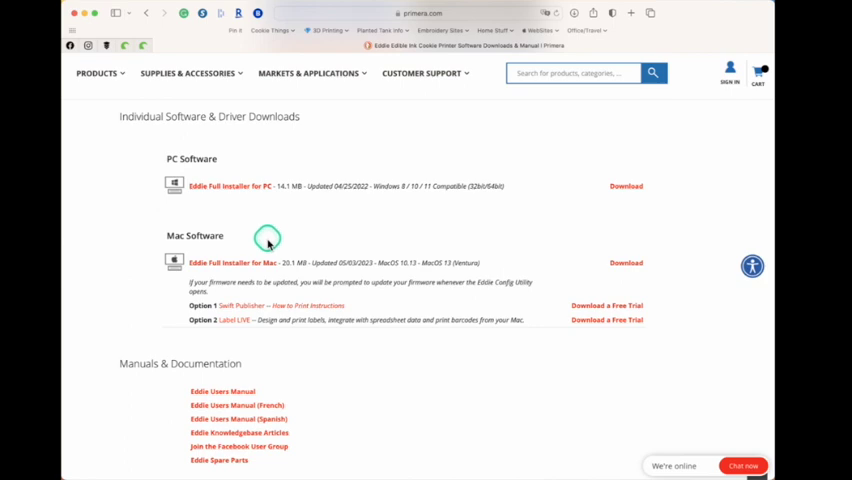
scroll("down", 3)
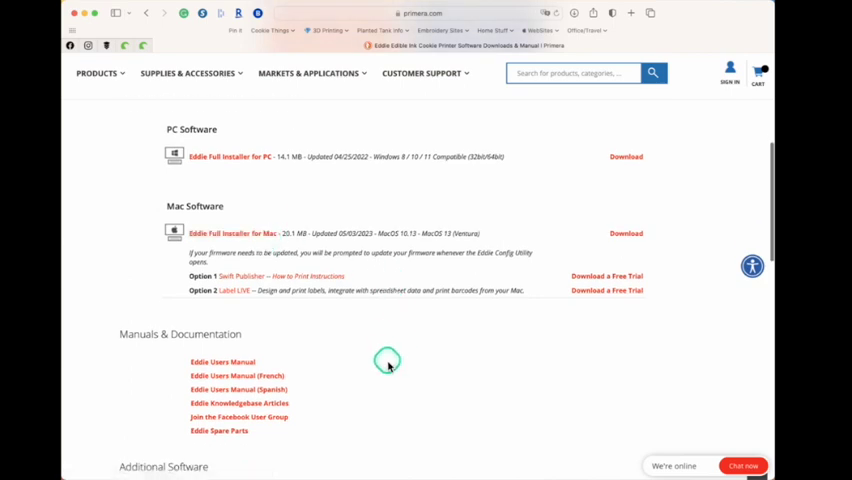
scroll("down", 3)
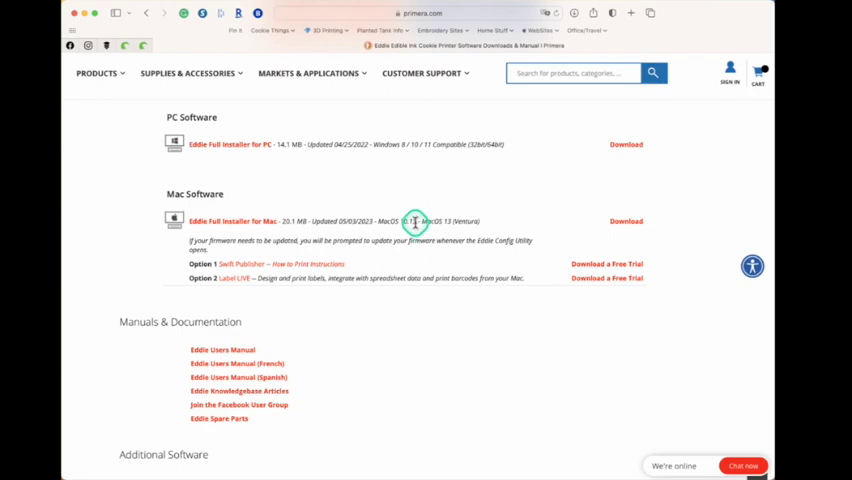
mouse_move(527, 227)
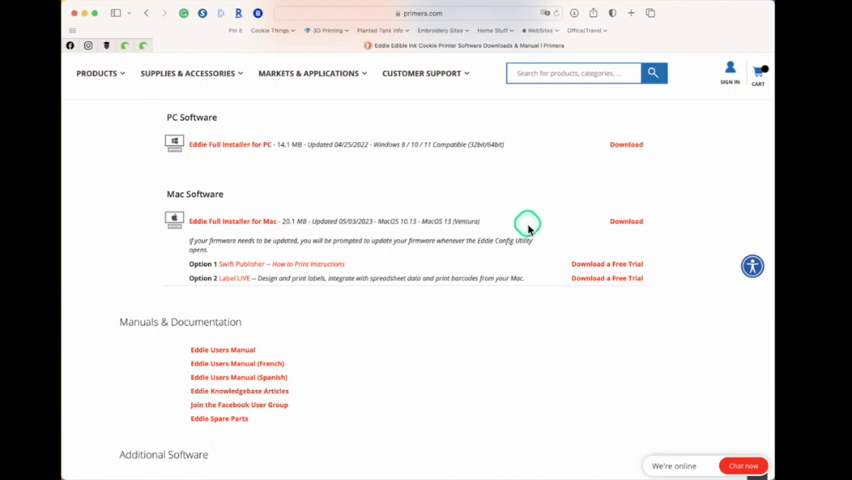
scroll("down", 3)
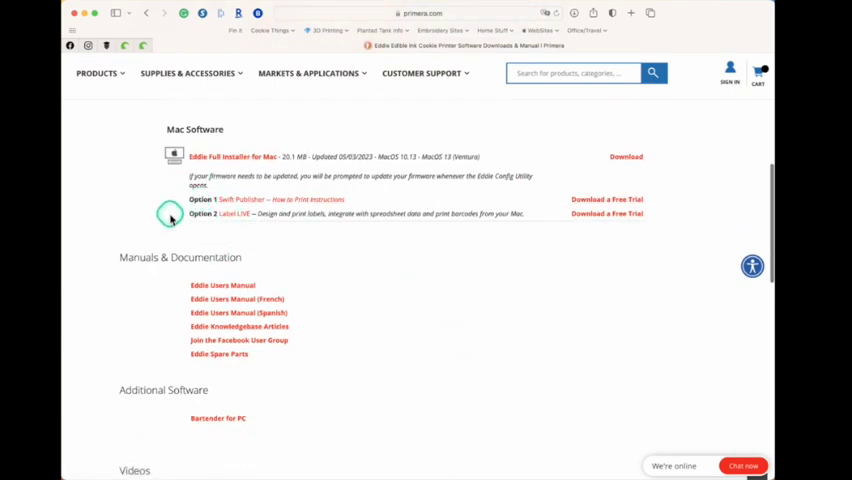
mouse_move(365, 205)
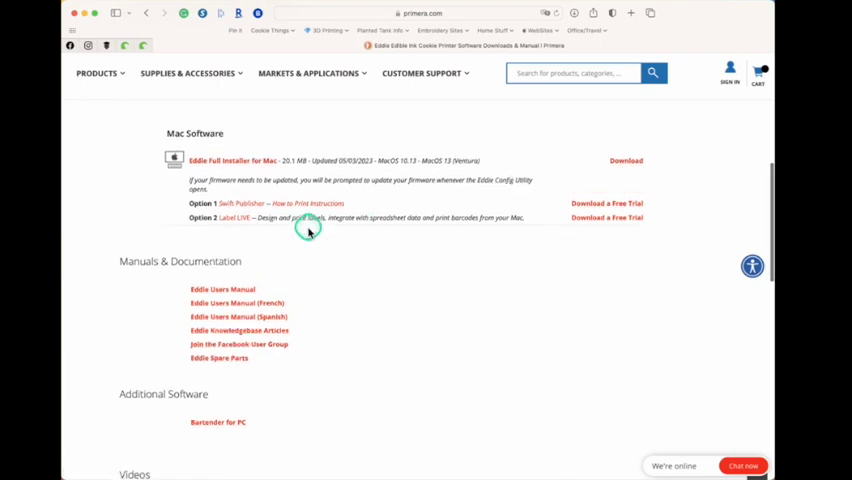
scroll("down", 3)
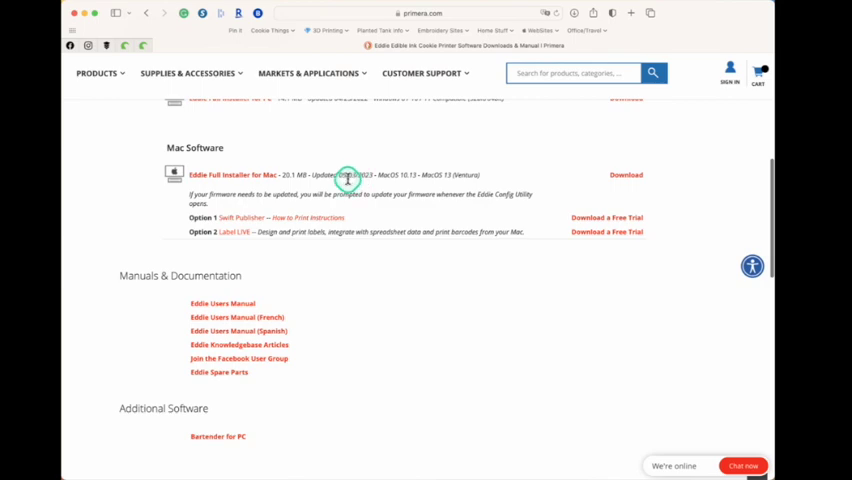
mouse_move(333, 150)
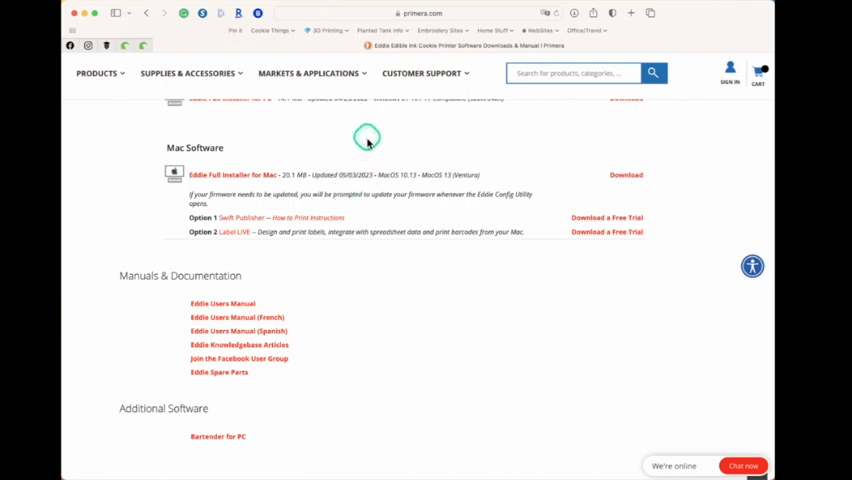
scroll("down", 3)
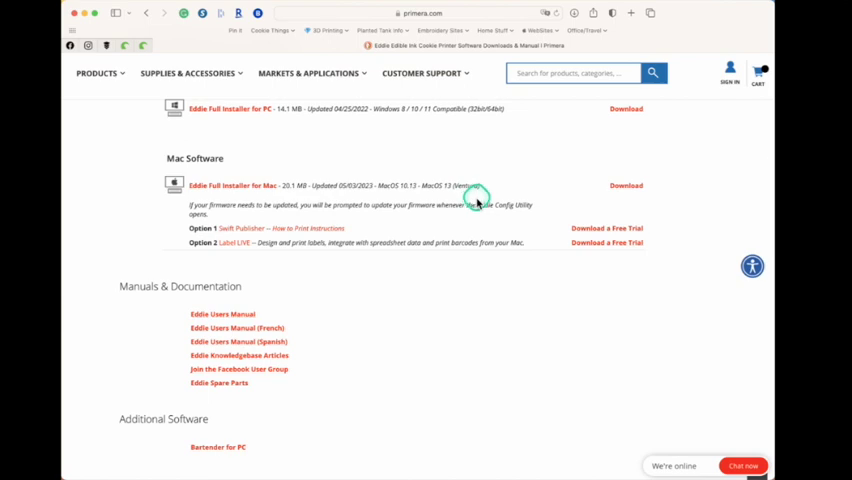
scroll("down", 3)
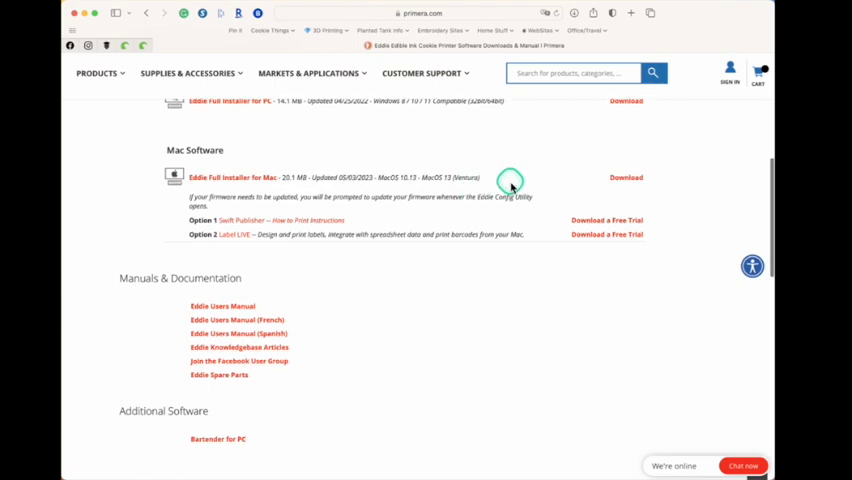
scroll("up", 3)
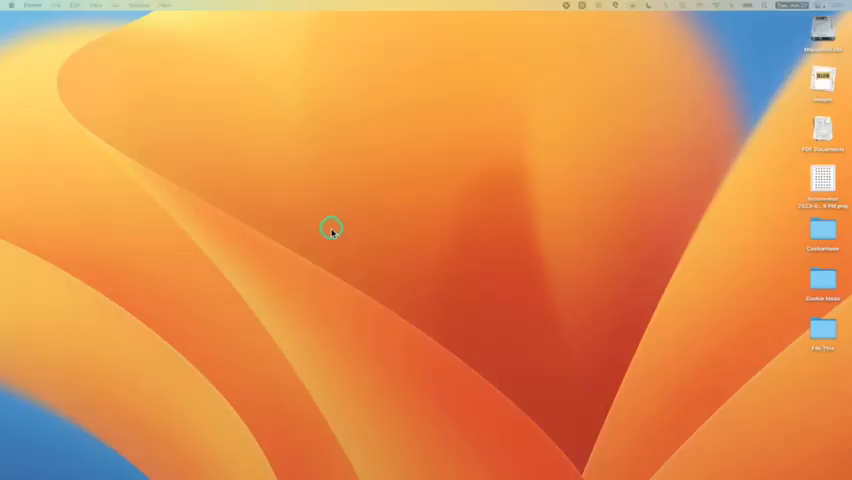
mouse_move(316, 220)
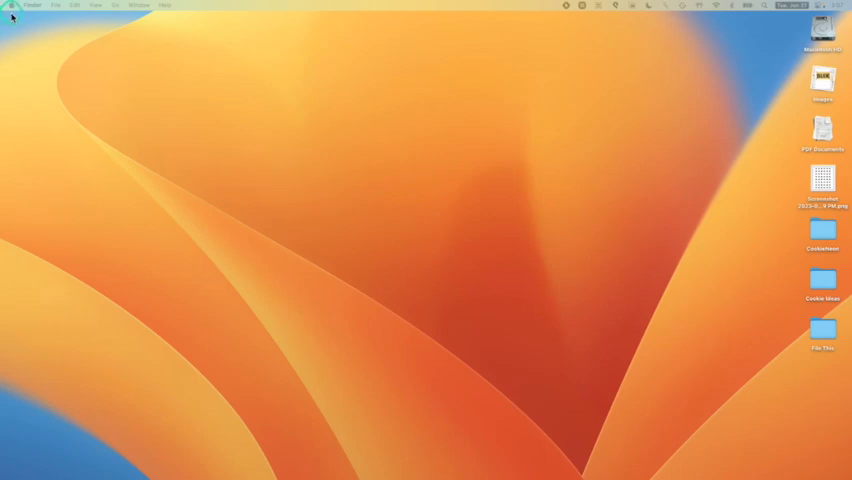
Open the Apple menu from the Finder desktop.
left_click(8, 5)
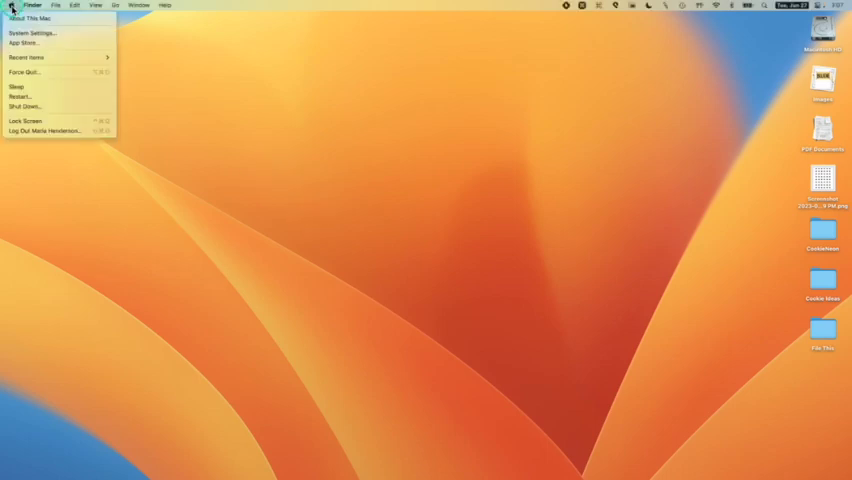
Choose System Settings from the Apple menu, landing on the Appearance pane.
left_click(31, 33)
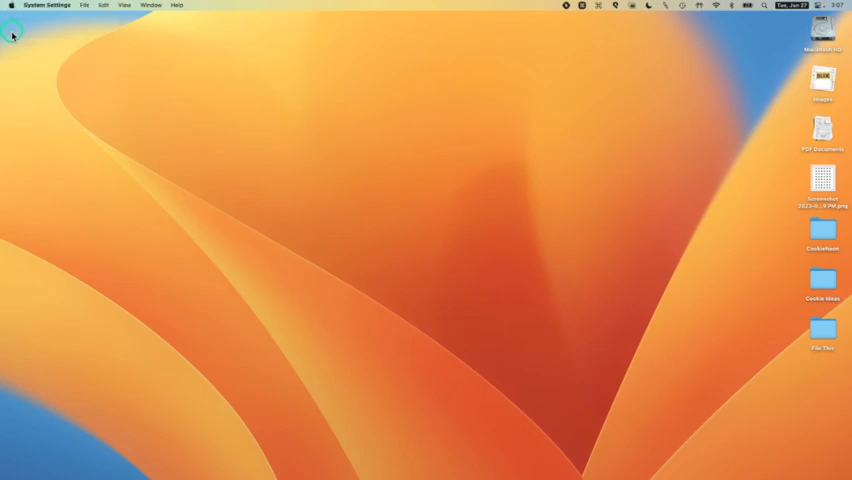
left_click(11, 35)
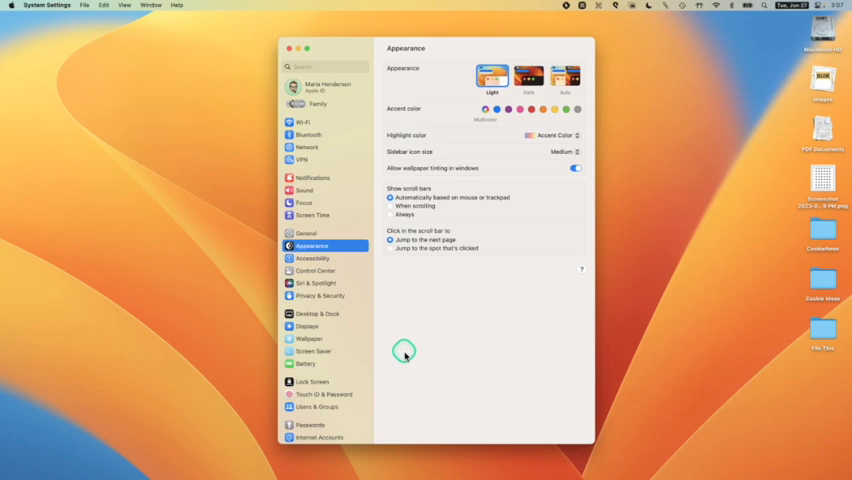
mouse_move(445, 304)
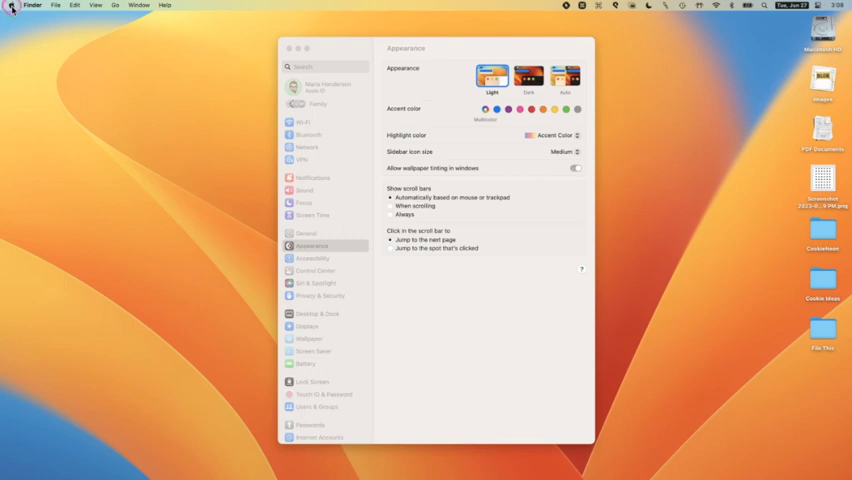
left_click(10, 5)
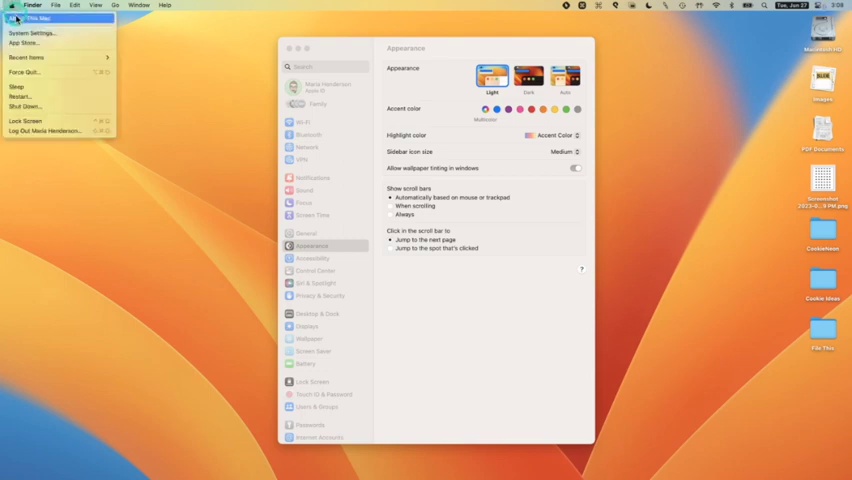
left_click(35, 18)
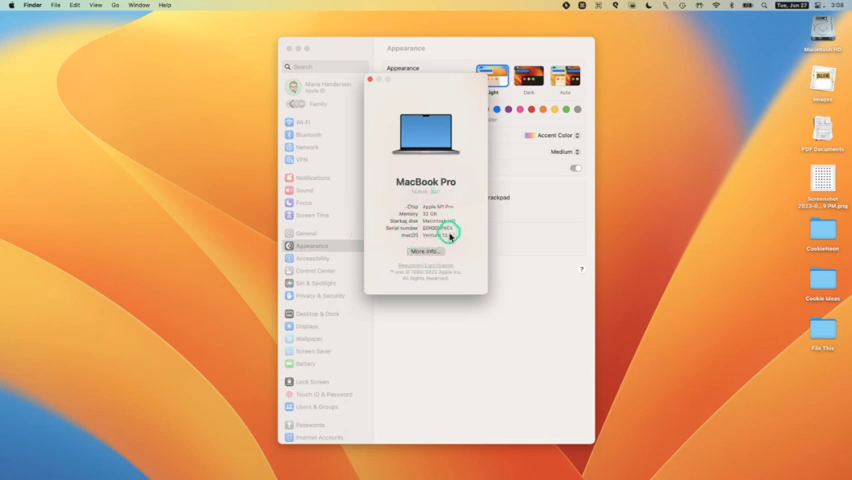
mouse_move(465, 187)
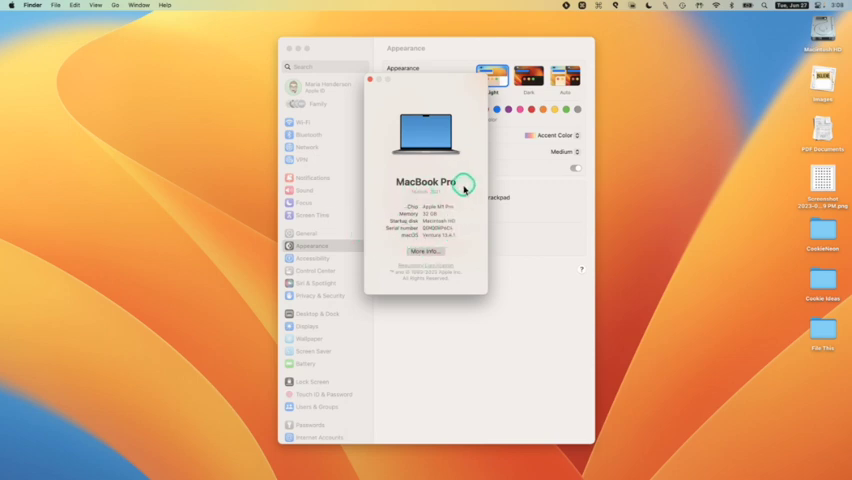
mouse_move(470, 220)
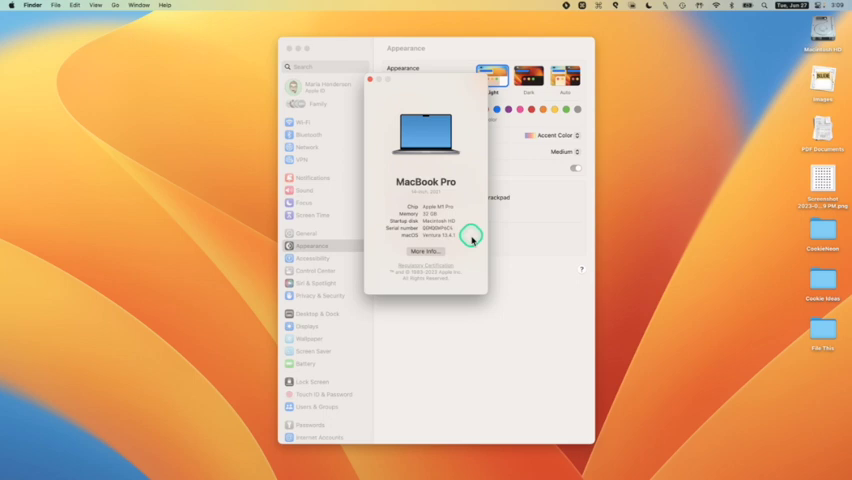
mouse_move(371, 79)
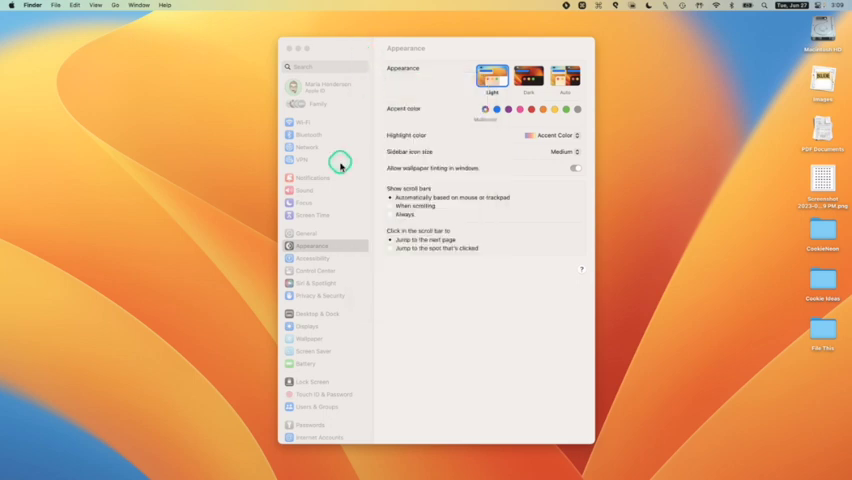
Bring System Settings forward and show the Printers & Scanners pane.
left_click(575, 168)
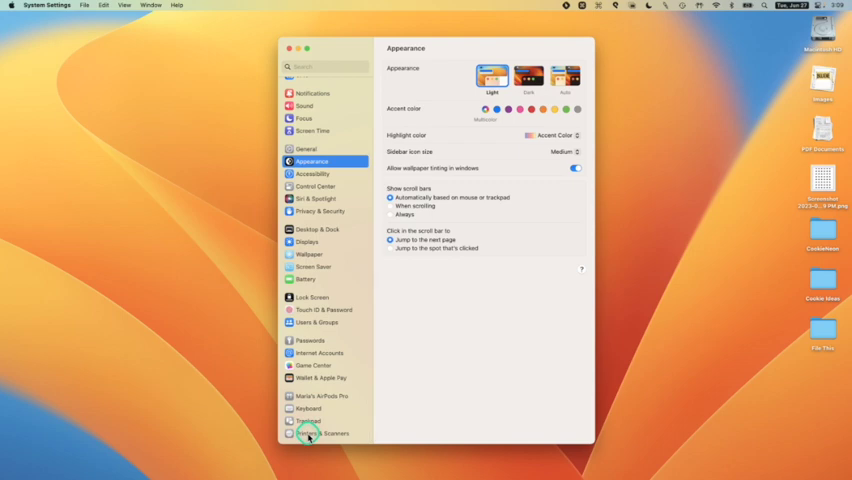
left_click(322, 433)
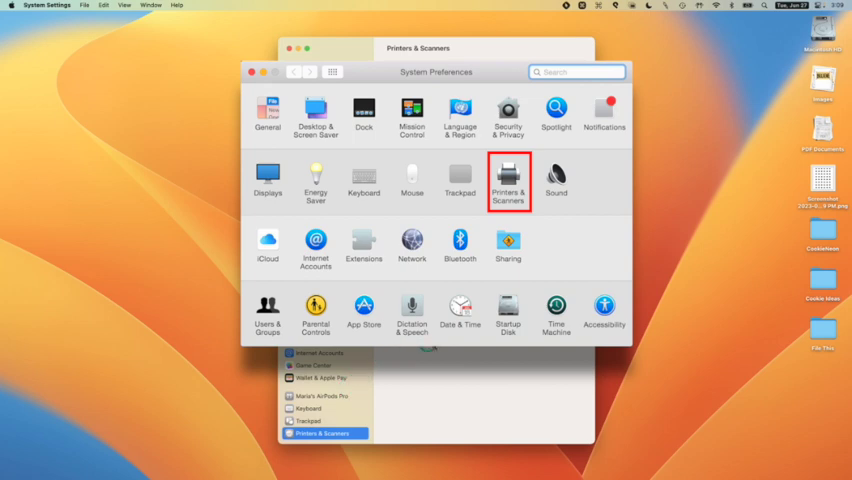
left_click(508, 178)
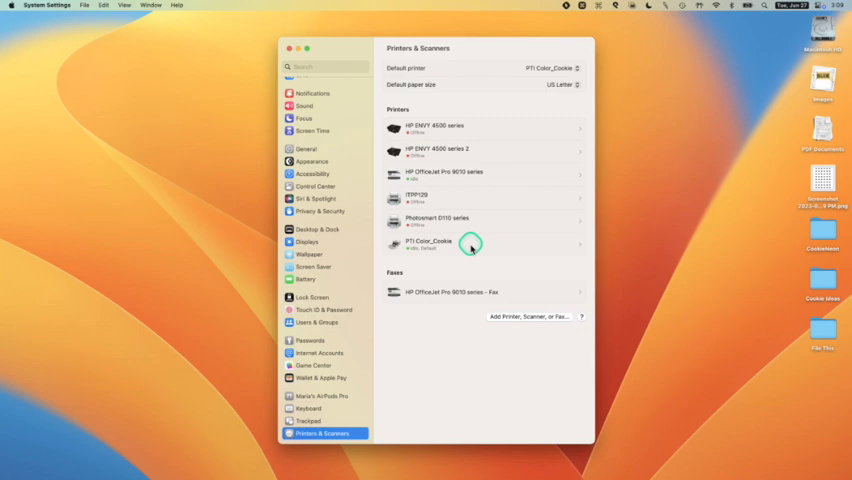
mouse_move(492, 246)
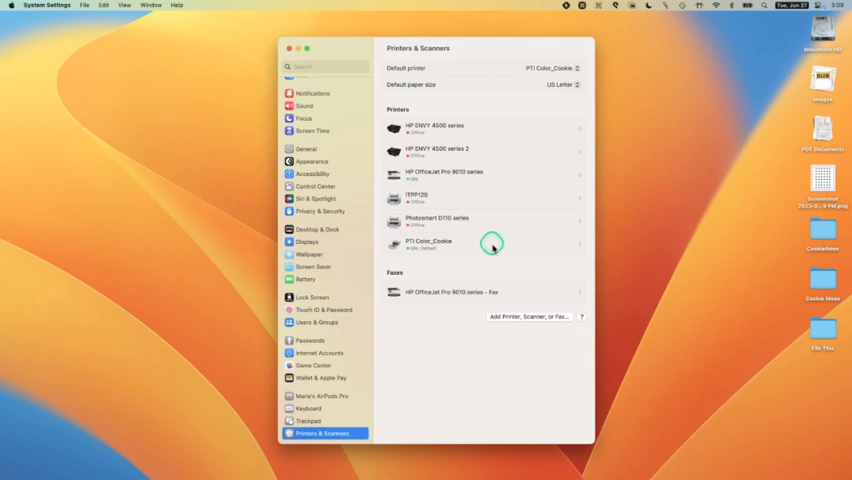
mouse_move(404, 247)
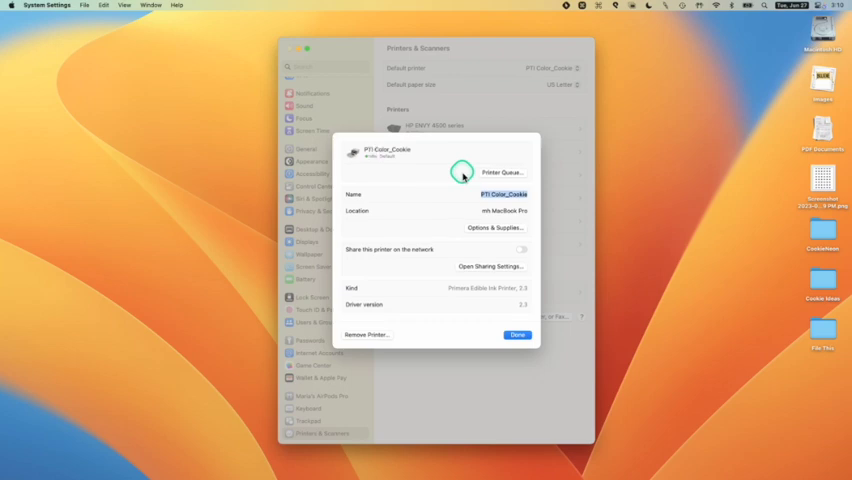
mouse_move(505, 228)
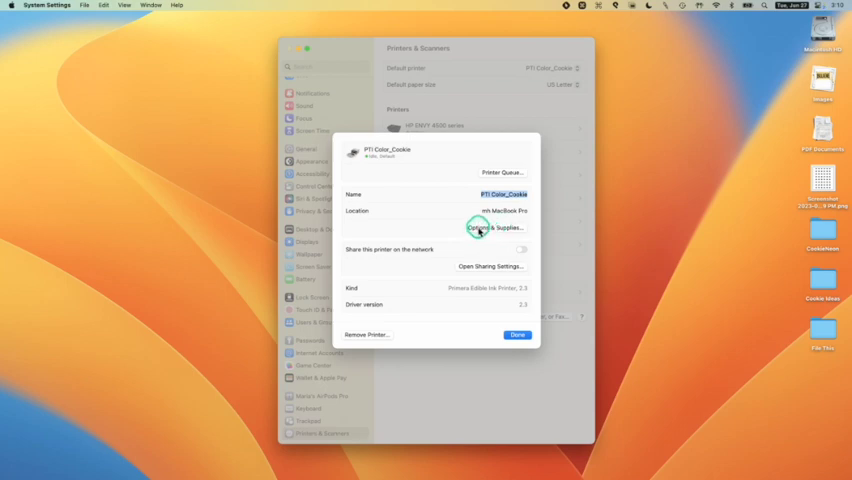
Open PTI_Color_Cookie's Options & Supplies and switch to the Utility tab.
left_click(497, 227)
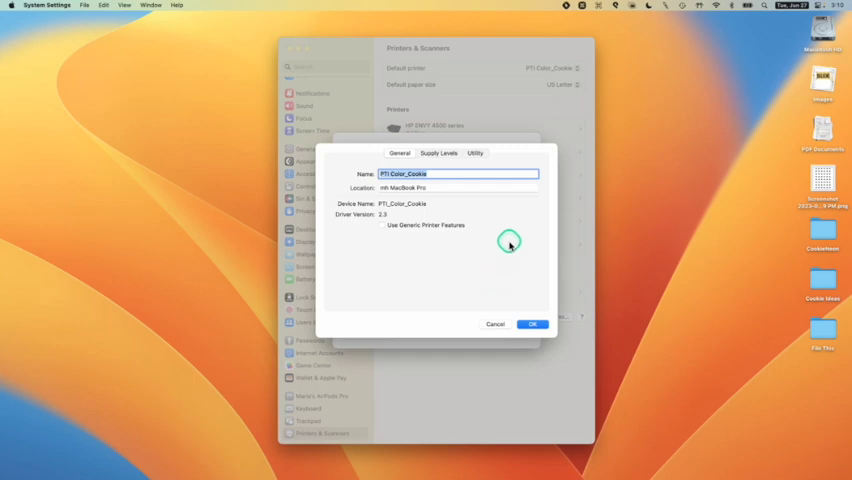
mouse_move(352, 227)
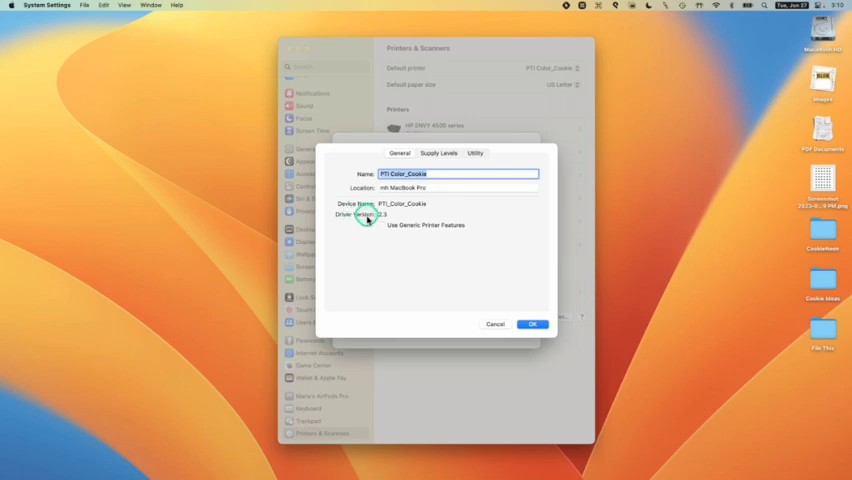
mouse_move(510, 220)
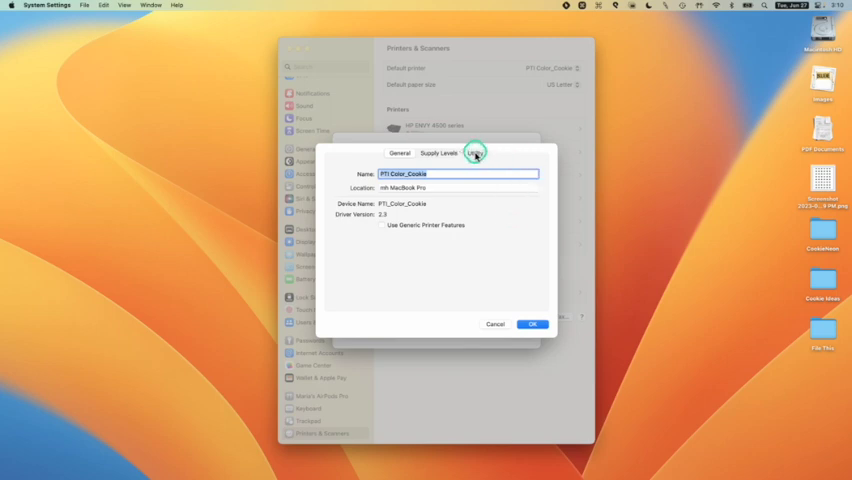
left_click(474, 152)
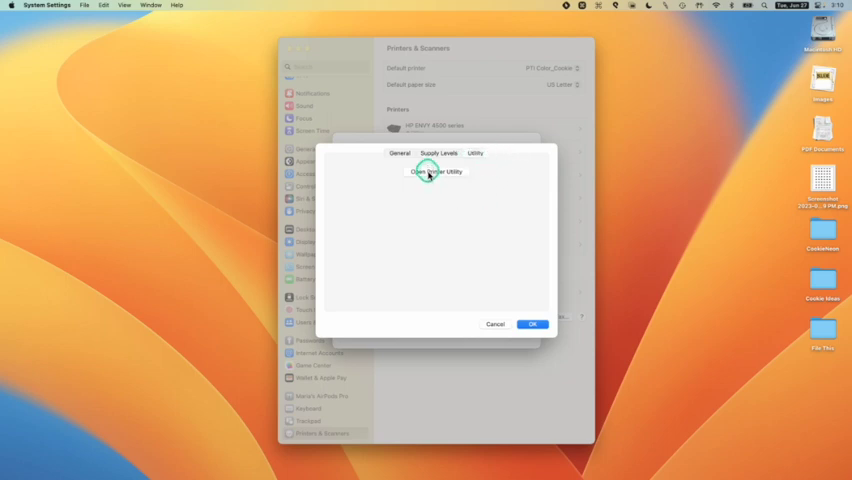
Open Printer Utility to launch EddieConfig showing ink levels and print counter.
left_click(435, 171)
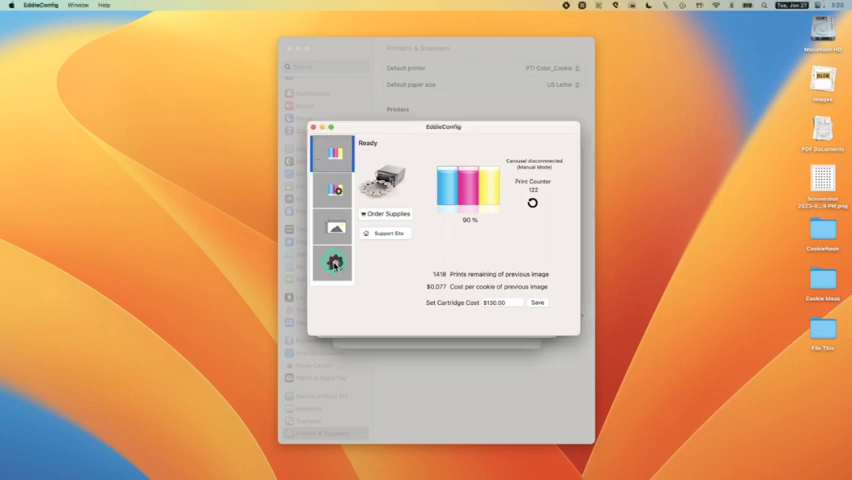
View EddieConfig's version and update settings, then return to the cartridge ink page.
left_click(333, 263)
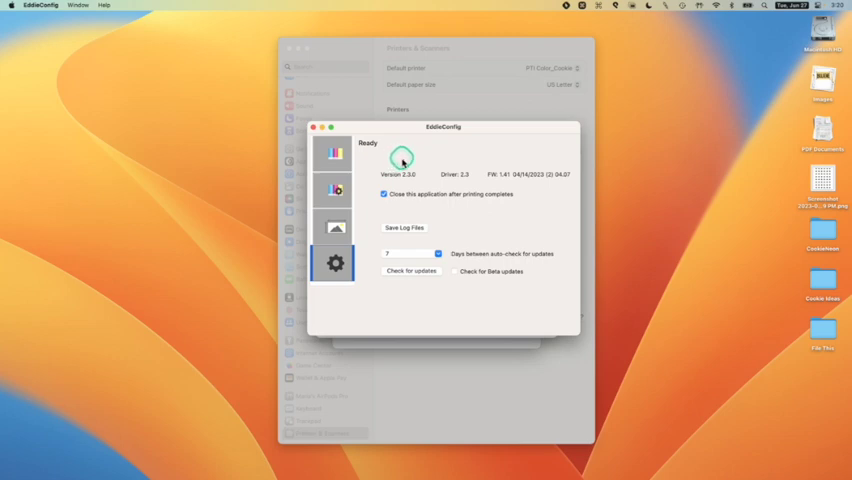
mouse_move(452, 163)
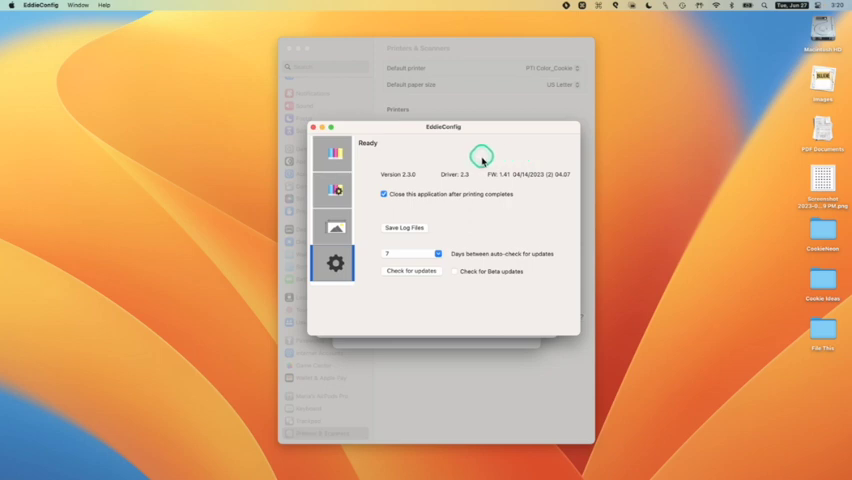
mouse_move(493, 172)
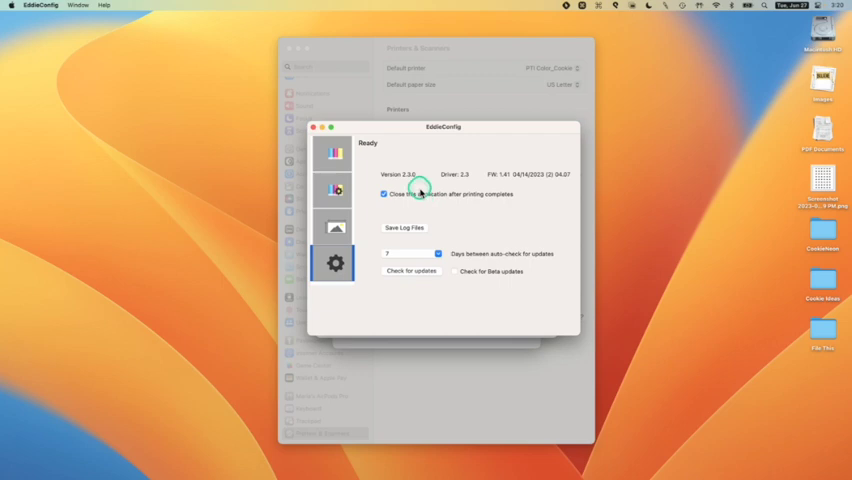
mouse_move(414, 131)
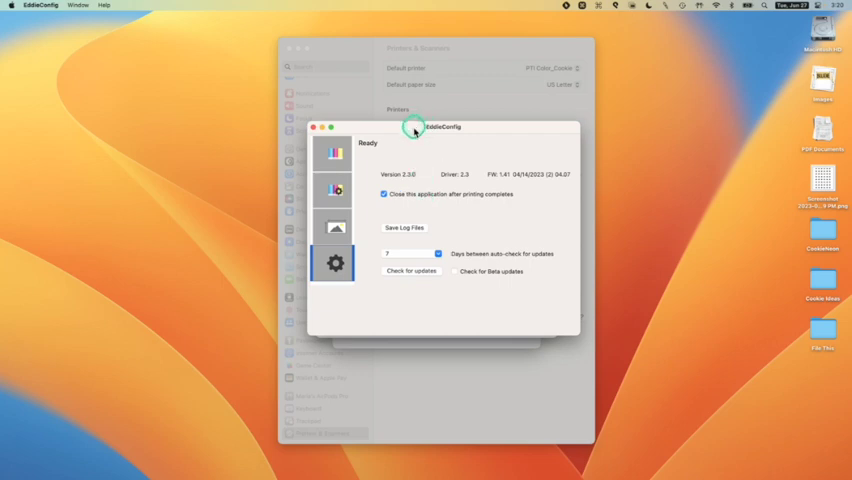
mouse_move(509, 254)
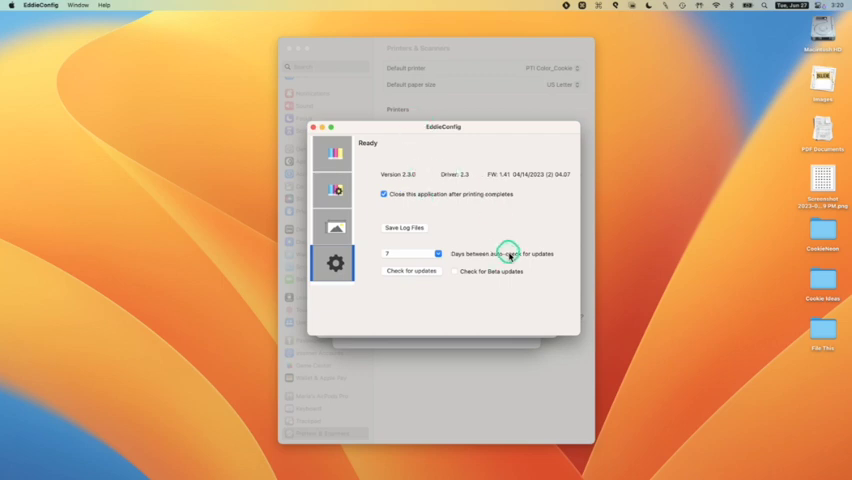
mouse_move(488, 237)
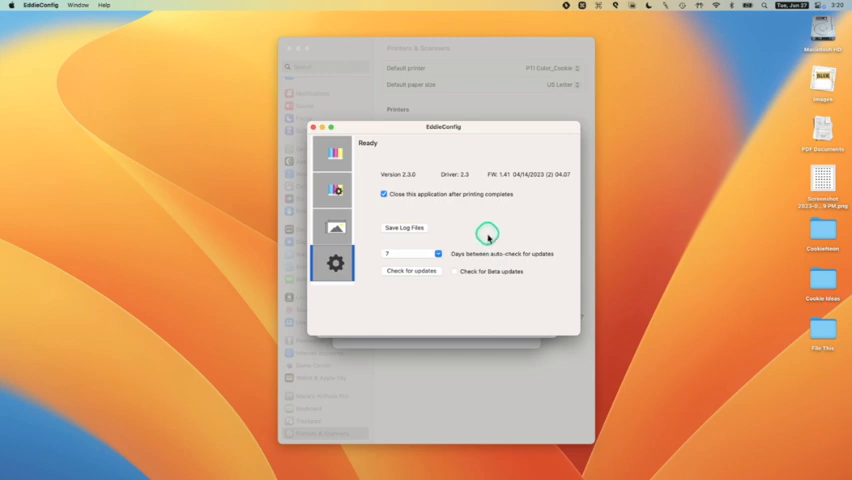
mouse_move(473, 234)
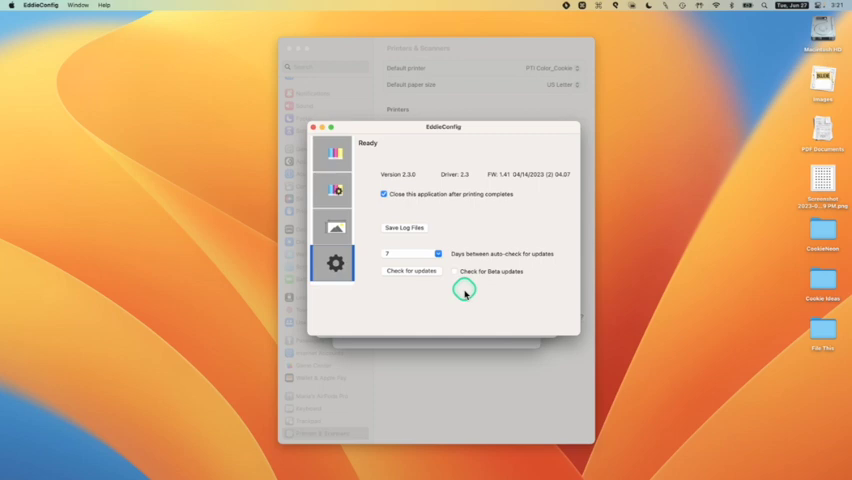
mouse_move(372, 263)
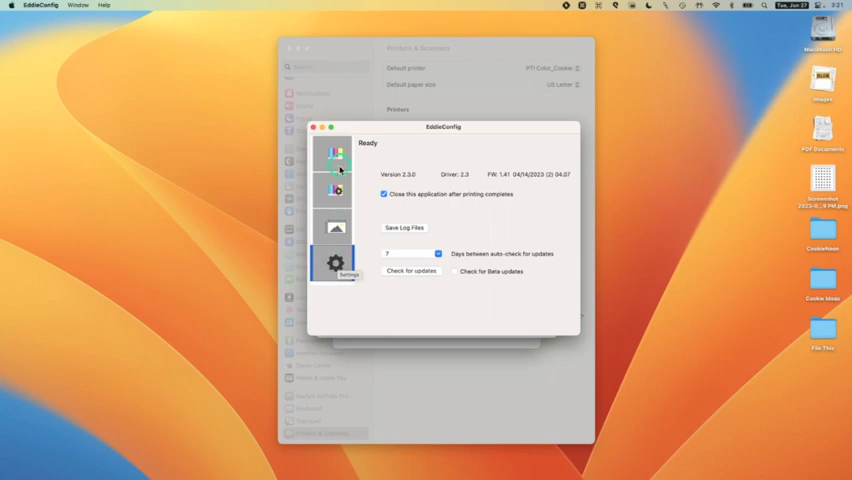
left_click(334, 152)
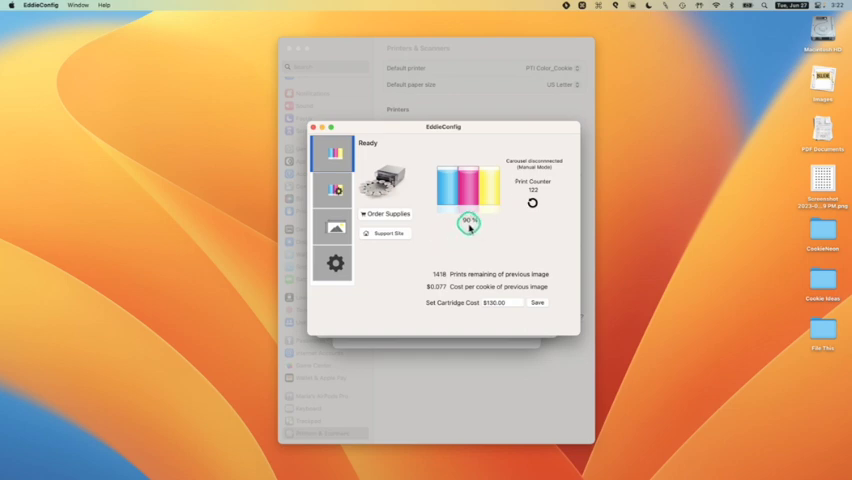
mouse_move(510, 222)
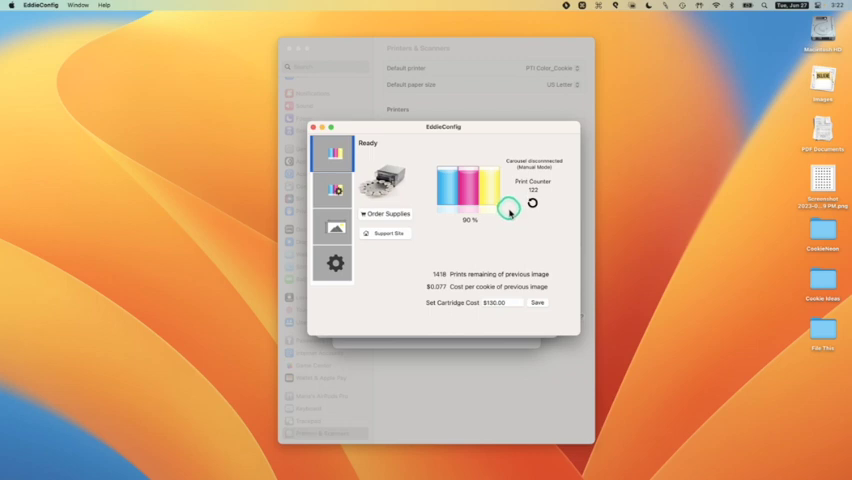
mouse_move(528, 238)
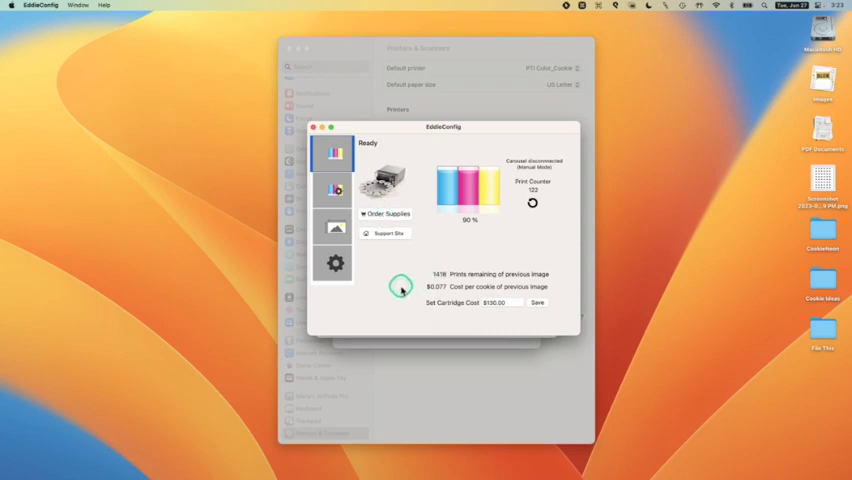
mouse_move(404, 313)
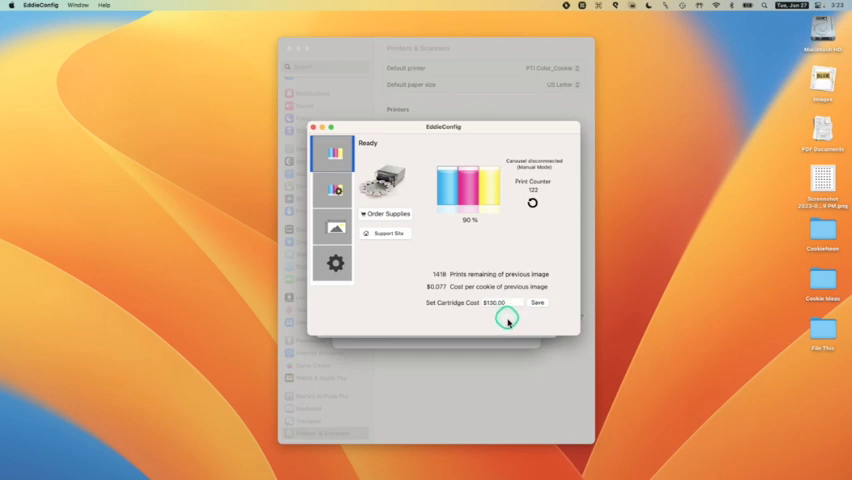
mouse_move(408, 287)
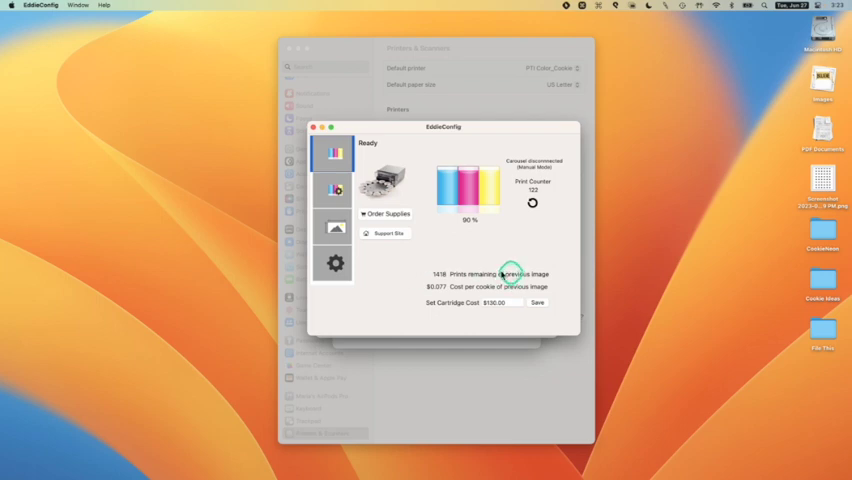
mouse_move(440, 290)
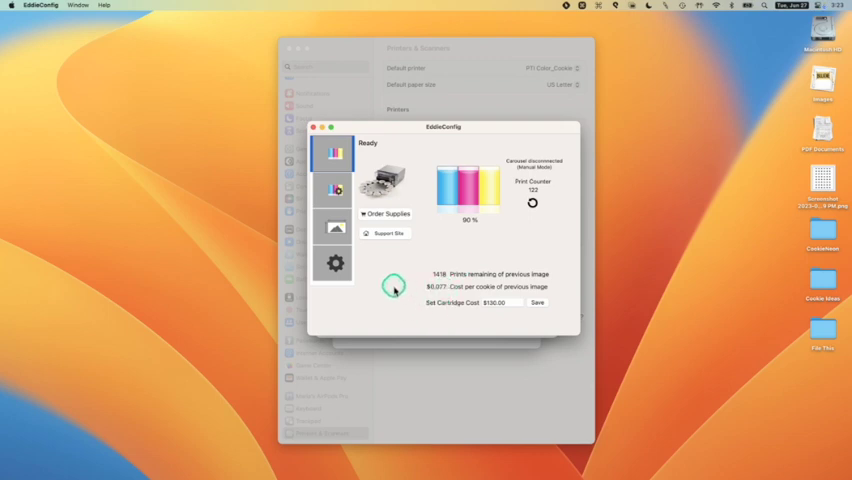
left_click(334, 189)
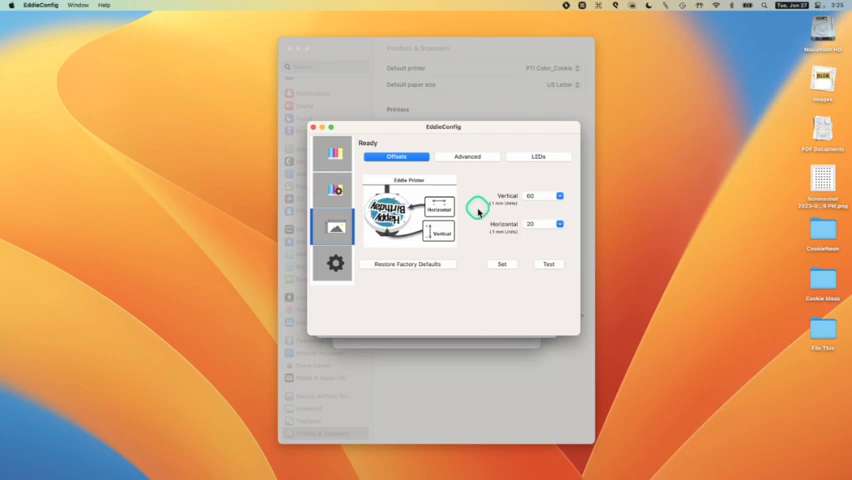
mouse_move(492, 300)
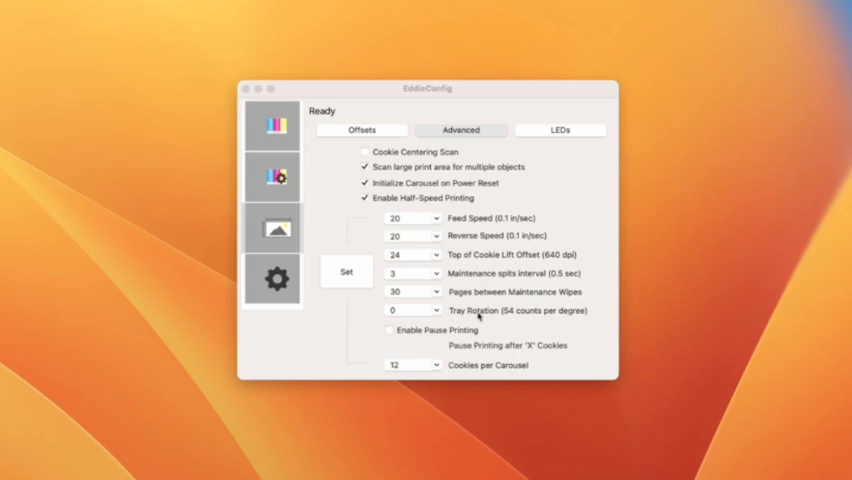
mouse_move(437, 367)
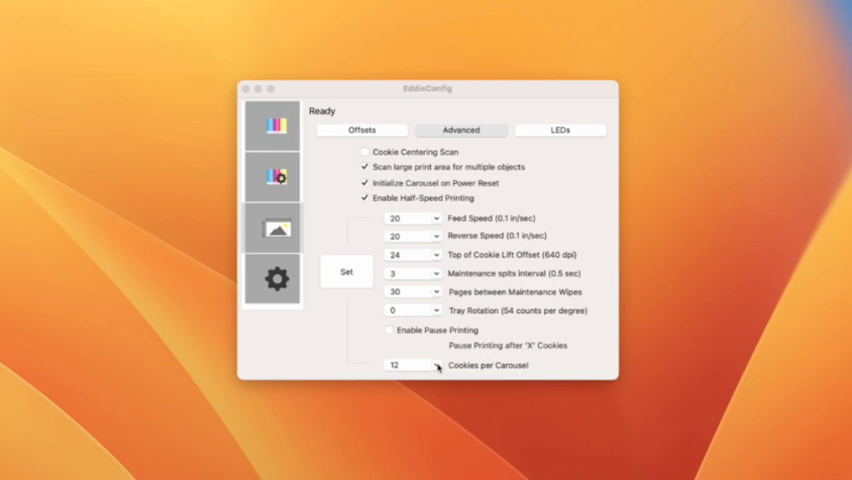
Choose 6 from the Cookies per Carousel dropdown, replacing 12.
left_click(434, 365)
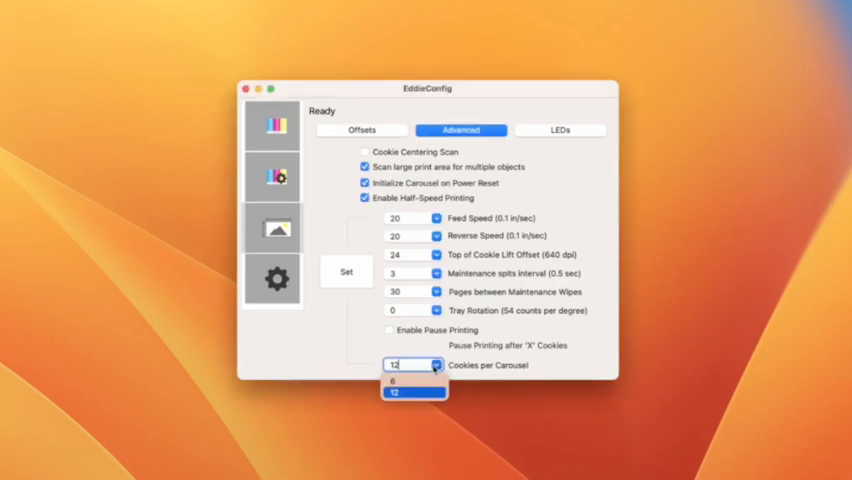
left_click(397, 382)
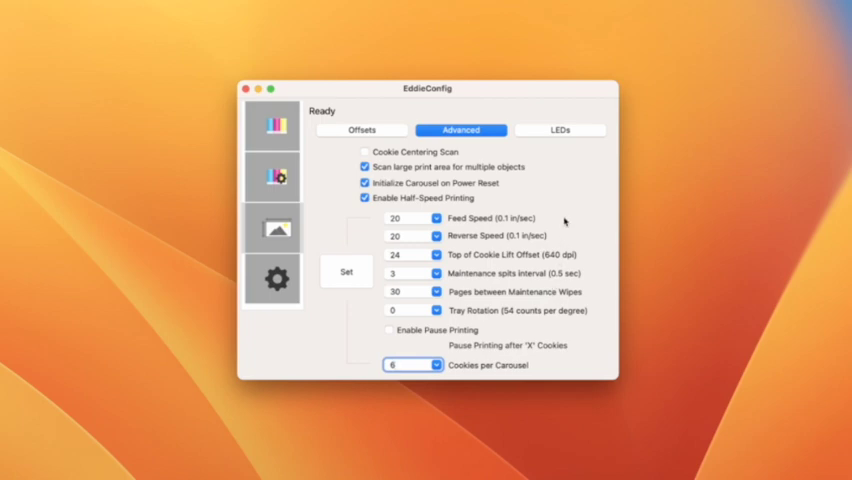
mouse_move(560, 210)
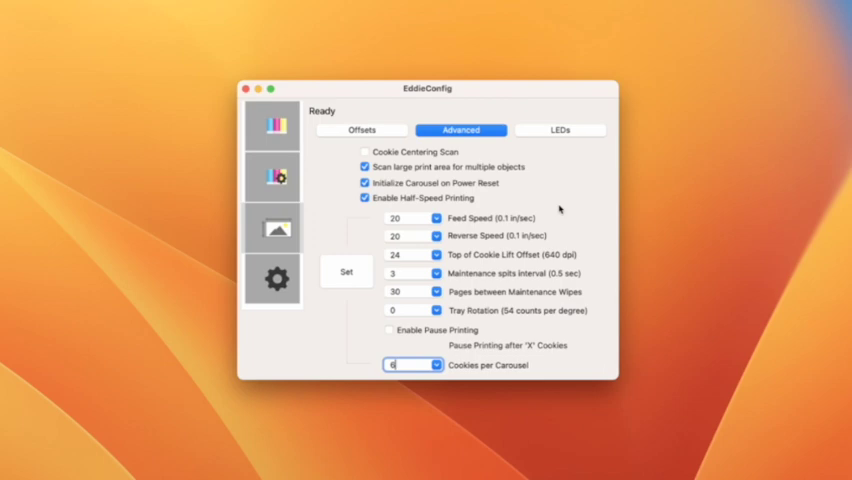
mouse_move(322, 128)
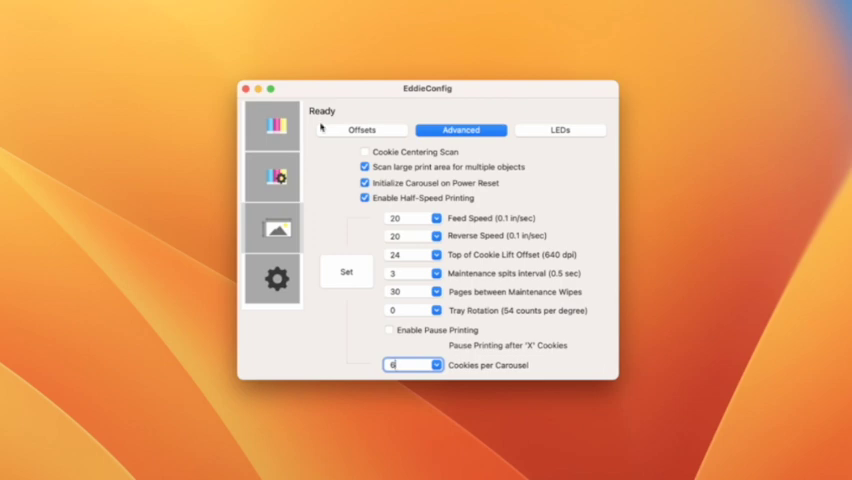
View the Offsets tab, then the LEDs tab with flash-on-error and brightness settings.
left_click(361, 130)
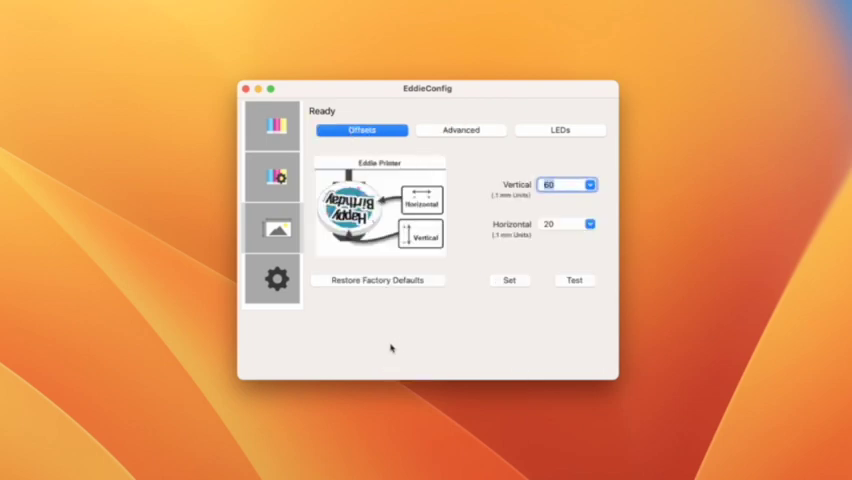
left_click(560, 130)
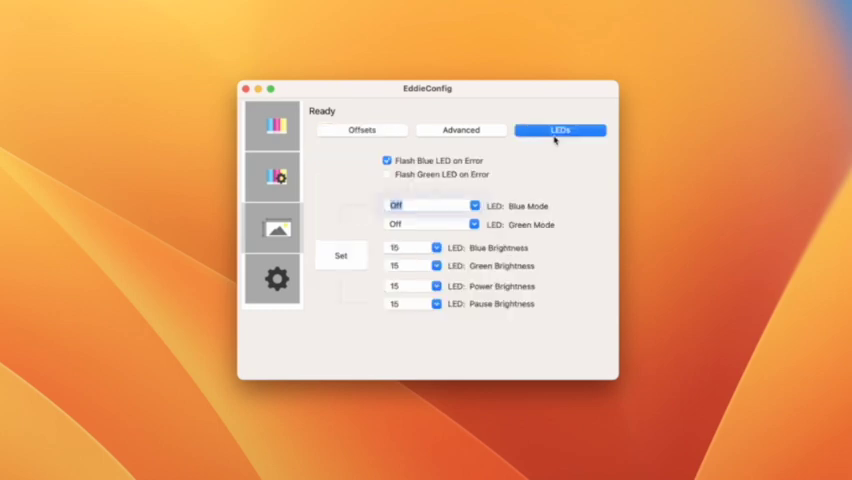
left_click(430, 205)
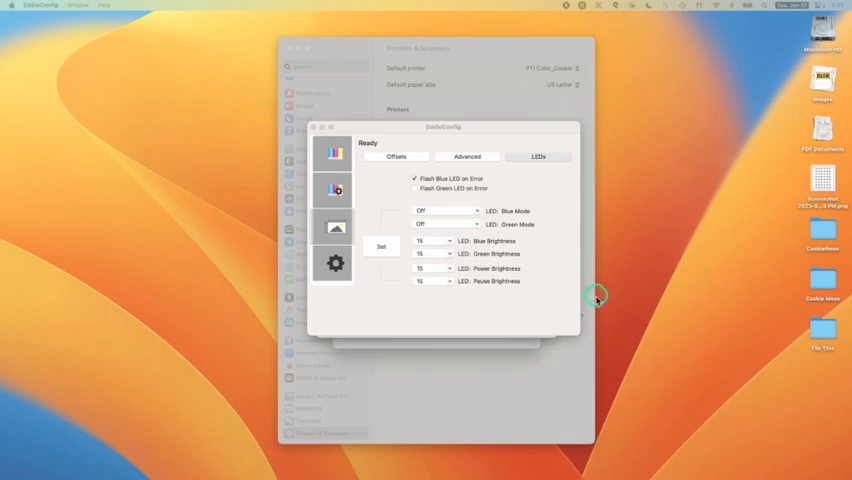
mouse_move(641, 298)
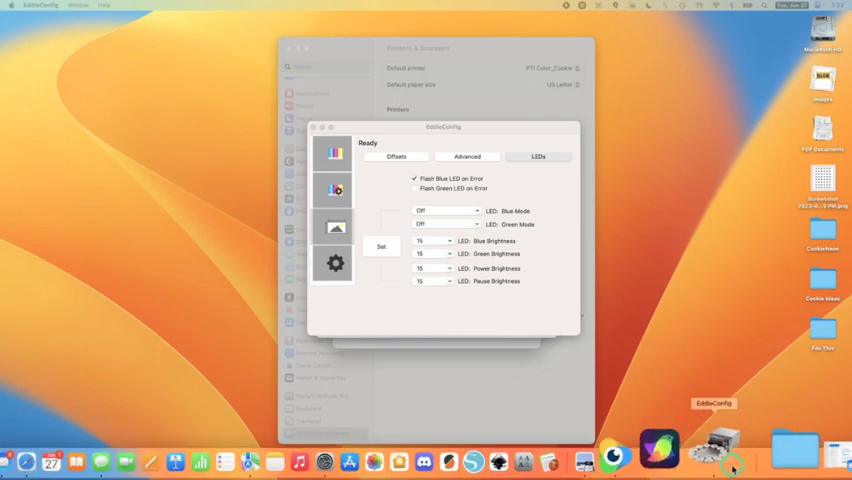
mouse_move(532, 448)
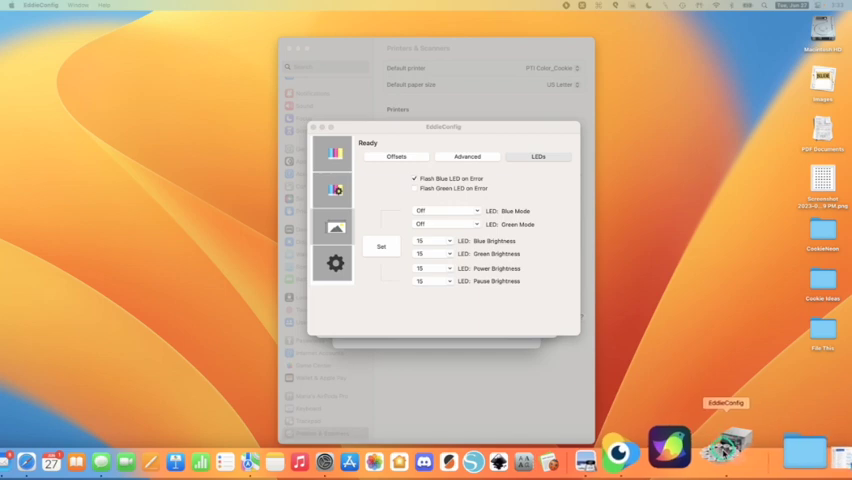
Choose Options > Keep in Dock from EddieConfig's Dock icon menu.
right_click(726, 455)
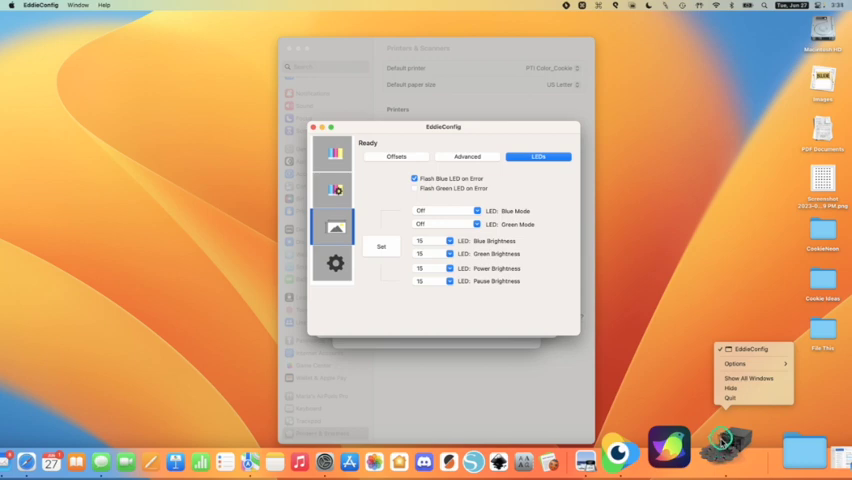
left_click(735, 363)
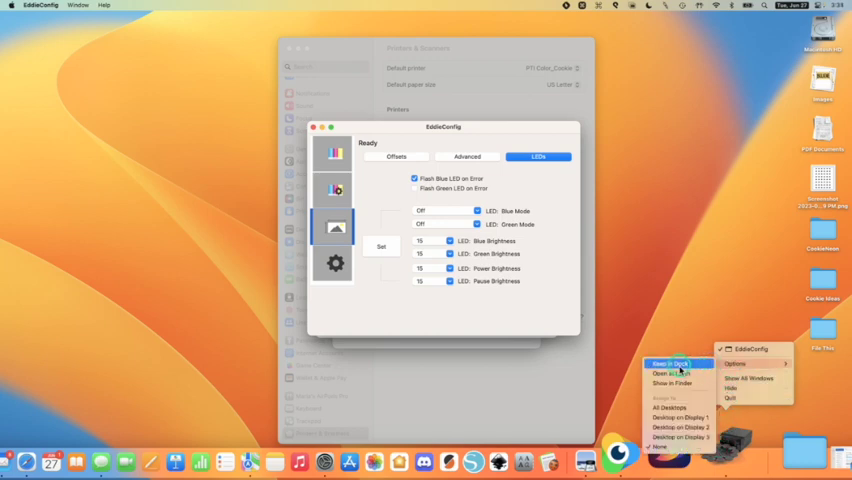
mouse_move(678, 363)
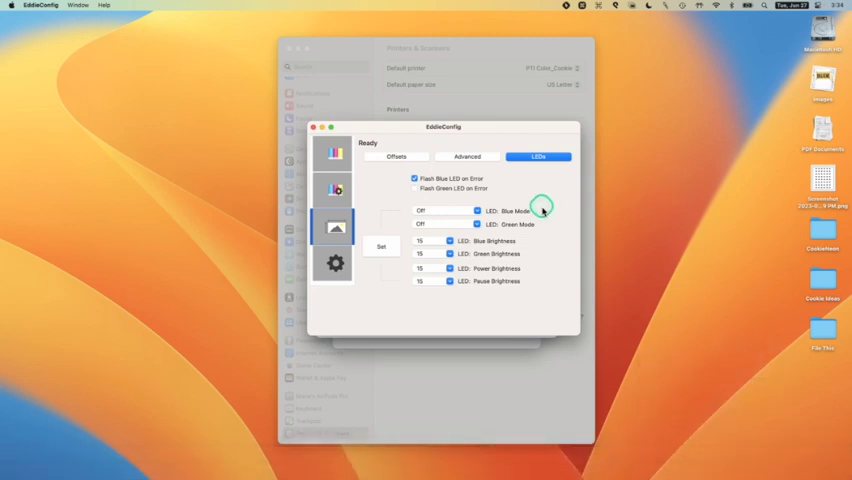
mouse_move(318, 145)
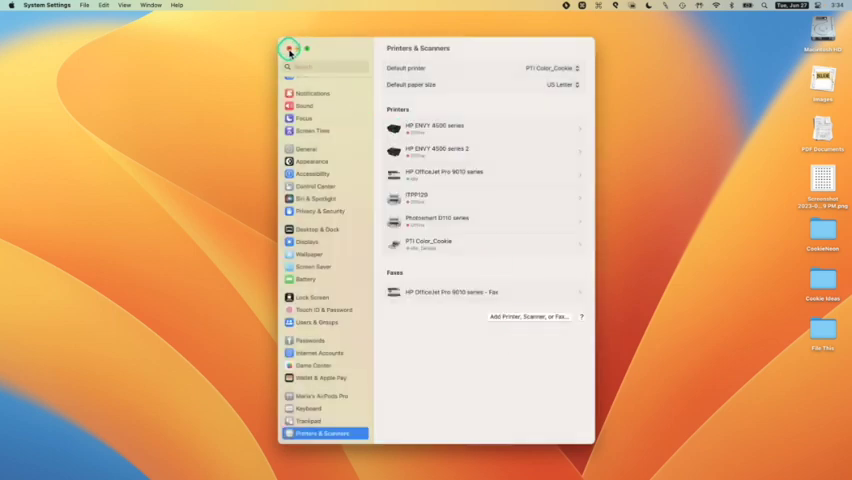
Close System Settings and relaunch EddieConfig from the Dock, showing 785 prints remaining.
left_click(287, 48)
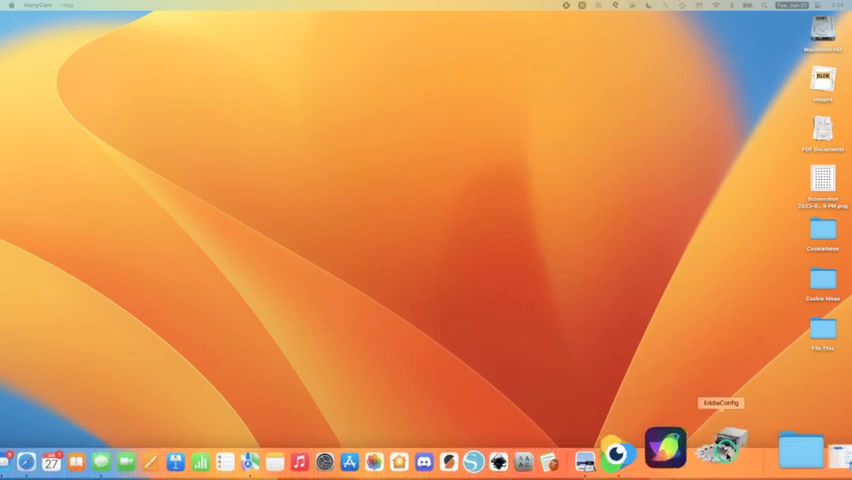
left_click(724, 452)
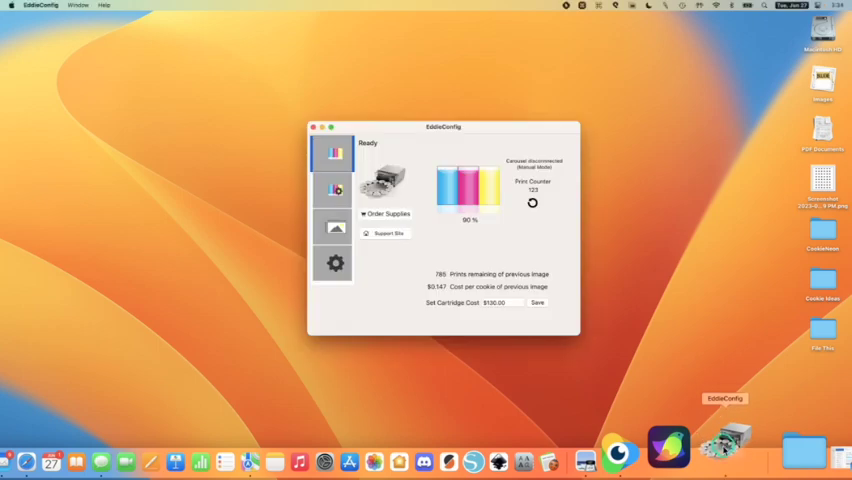